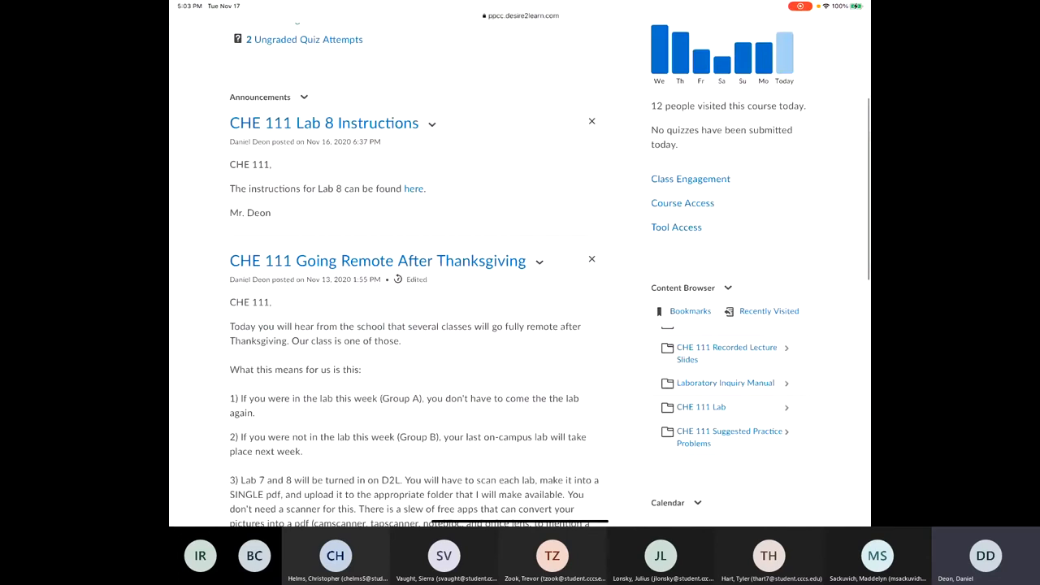
Scroll to the 19-Nov row and highlight 'Molecular Geometry' yellow.
scroll(down, 3)
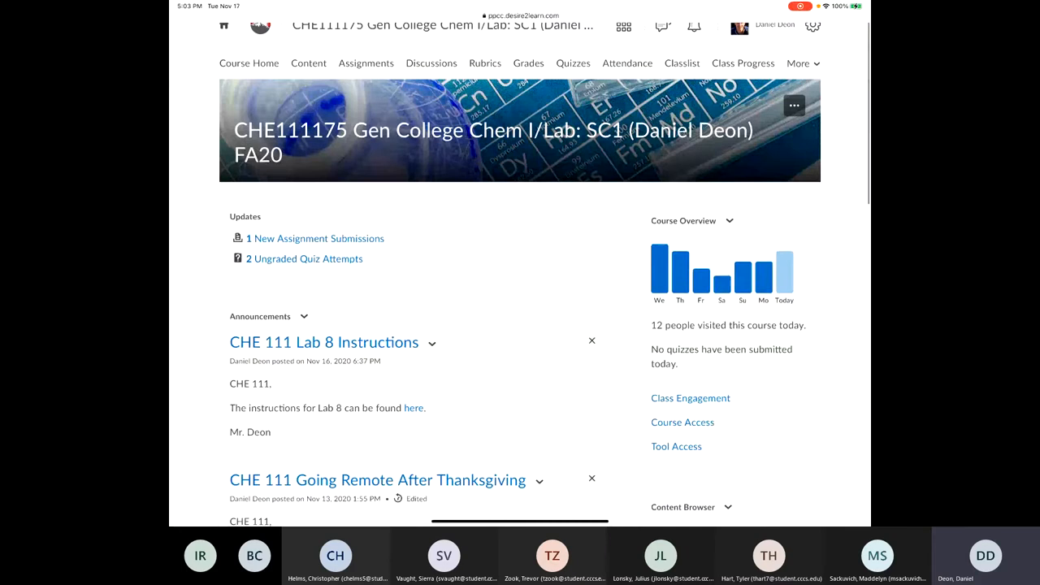
scroll(down, 3)
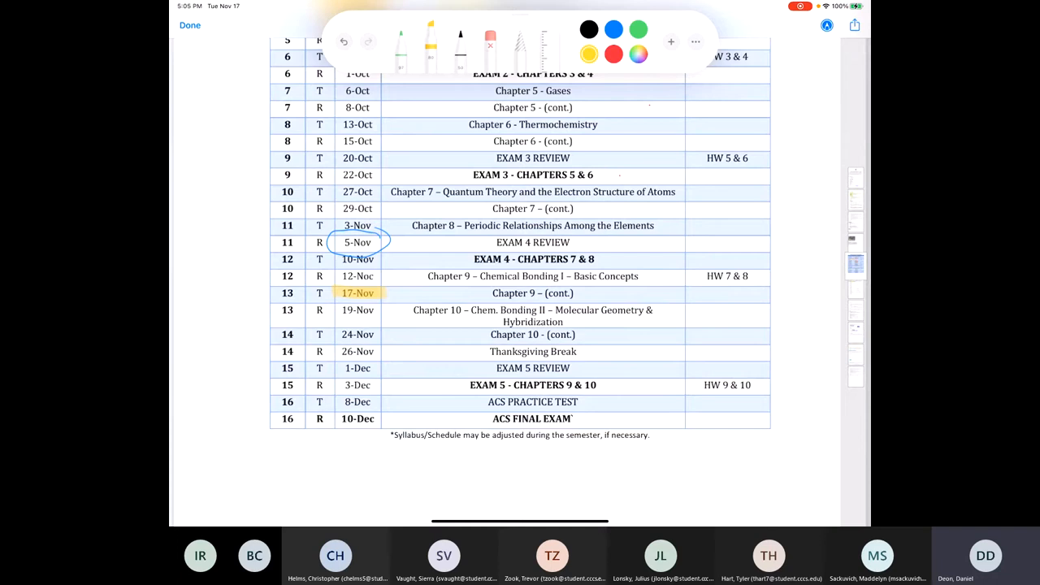
drag(556, 309, 653, 310)
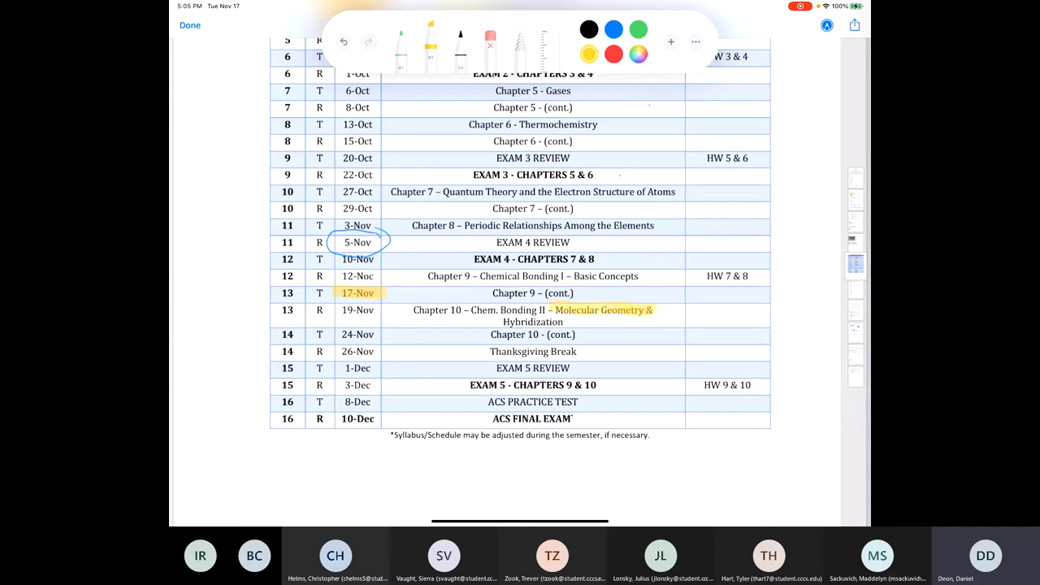